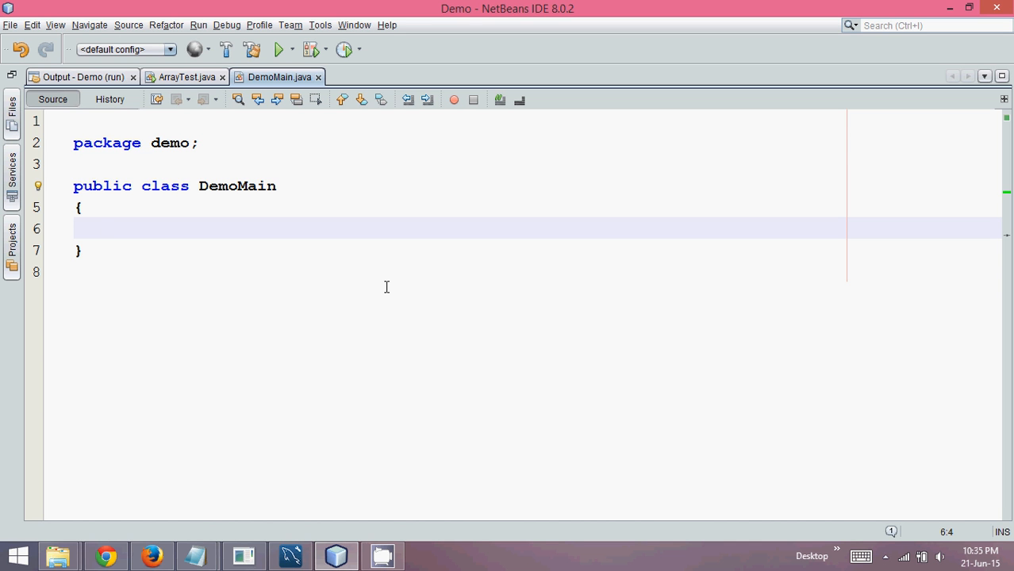
Step: Add an empty public static void main(String[] args) method inside the DemoMain class body
{"action": "left_click", "coordinate": [103, 228]}
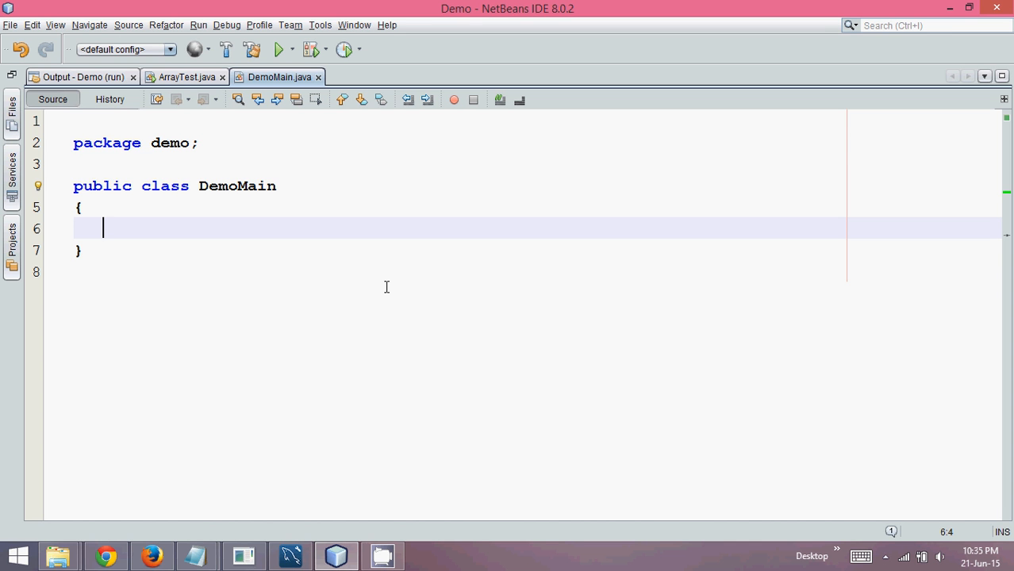
{"action": "type", "text": "public static void main(String[] args) {"}
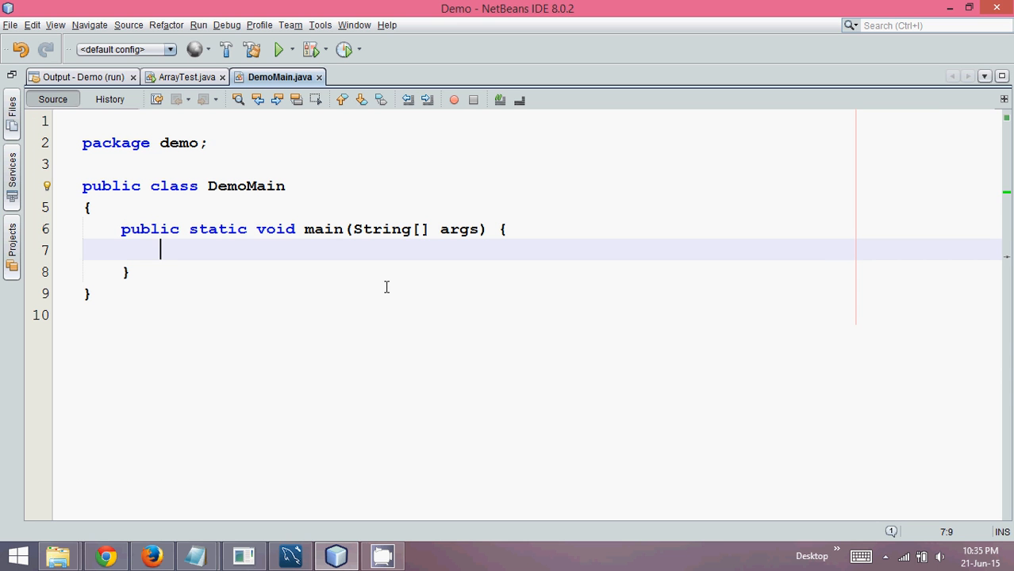